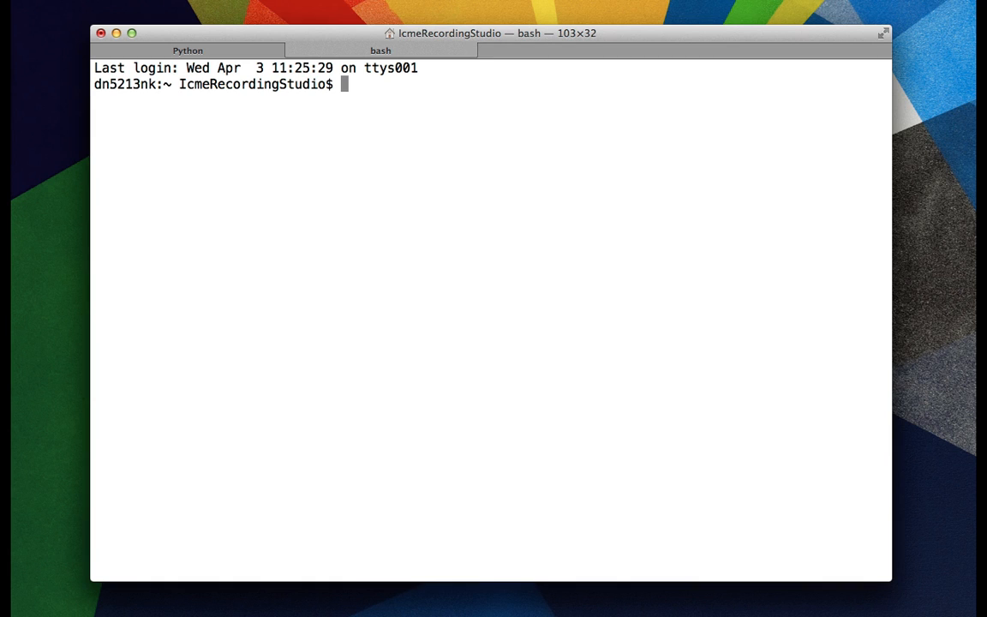
# Launch the Python 2.7.2 interpreter from the bash prompt with the python command
pyautogui.write('python')
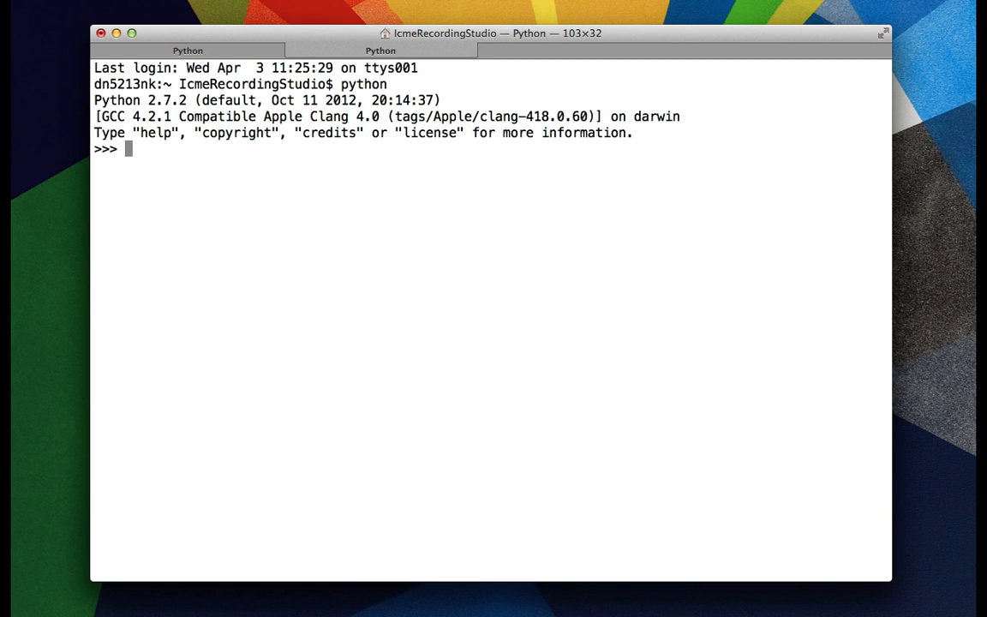
# Define arr1 = [2, 4, 6, 8, 10] and begin defining arr2 = [3, 5]
pyautogui.write('arr1 =')
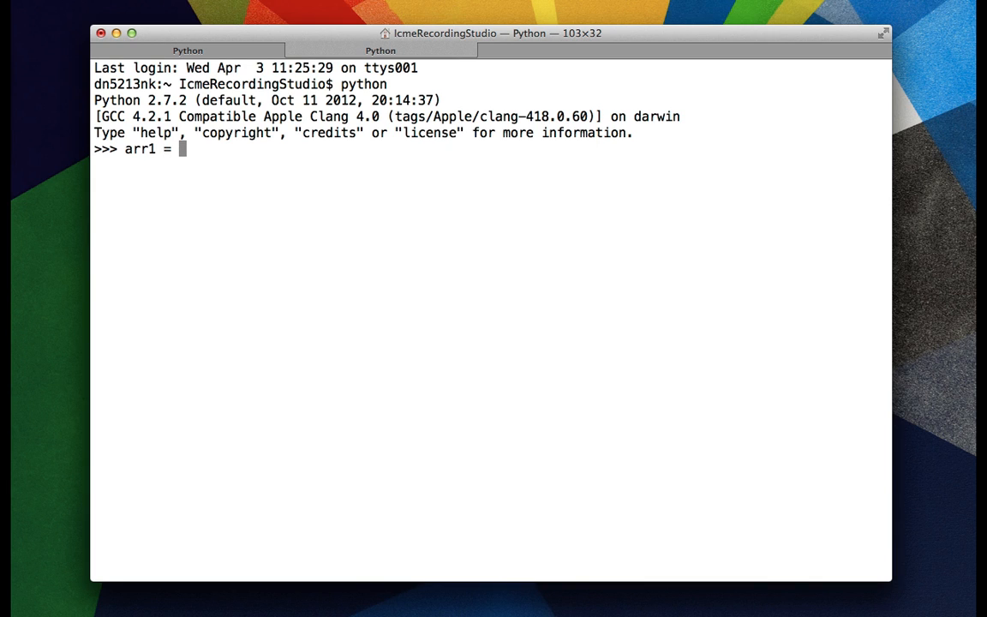
pyautogui.write('[2,')
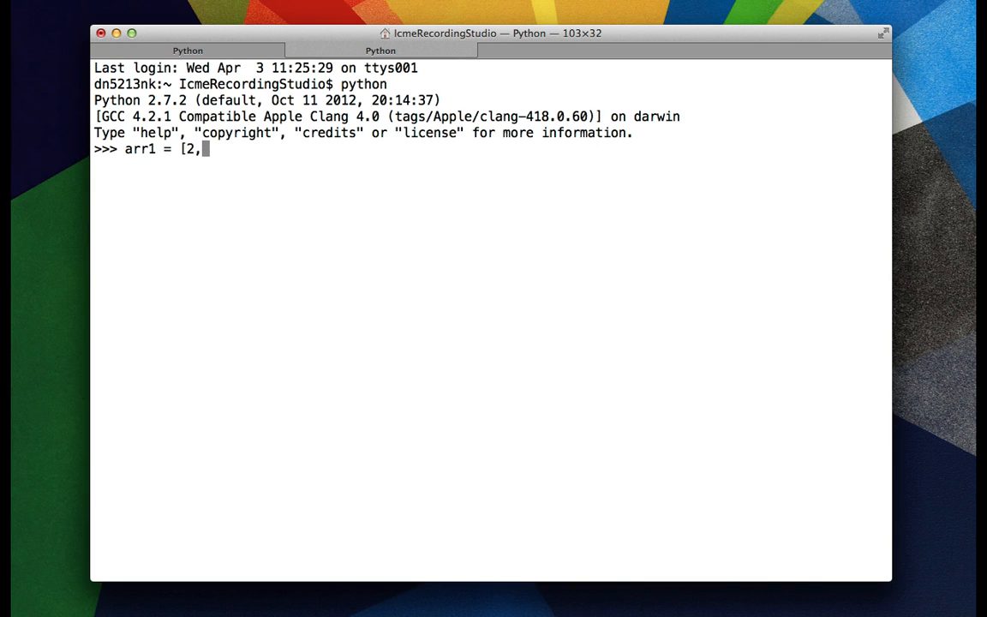
pyautogui.write('4,')
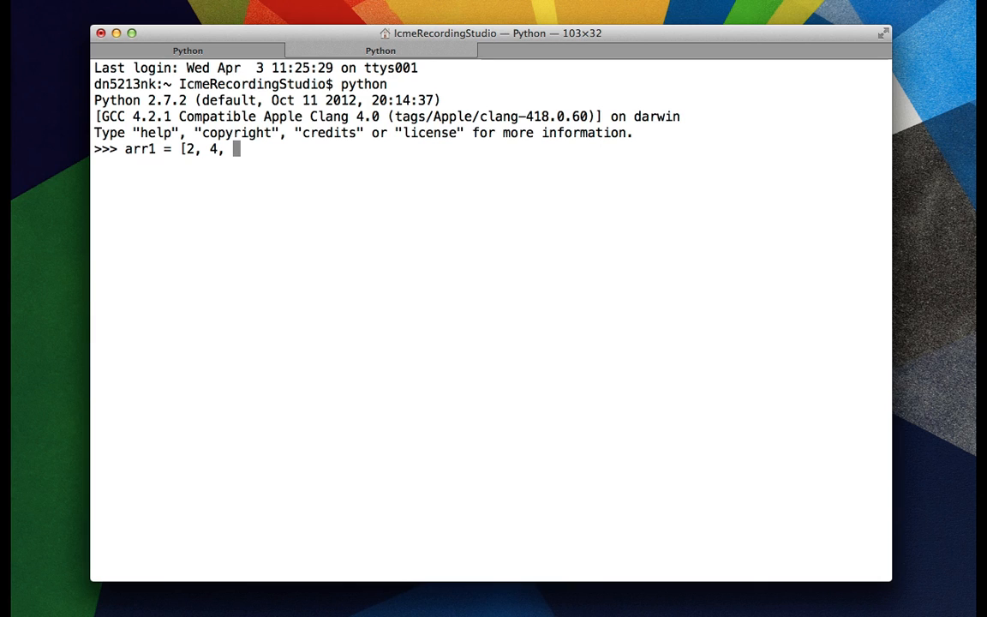
pyautogui.write('6, 8,')
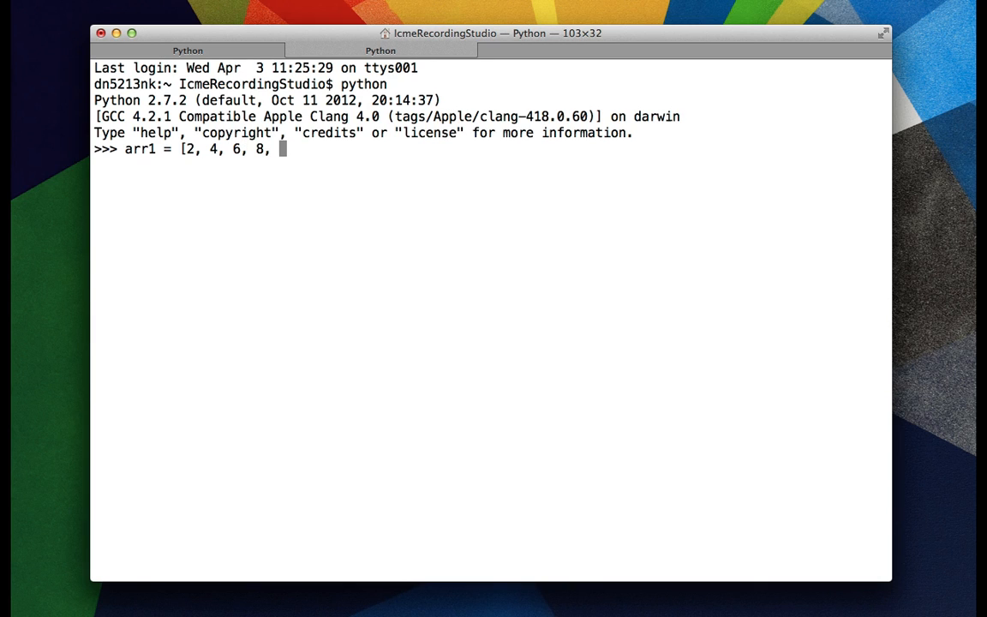
pyautogui.press('Return')
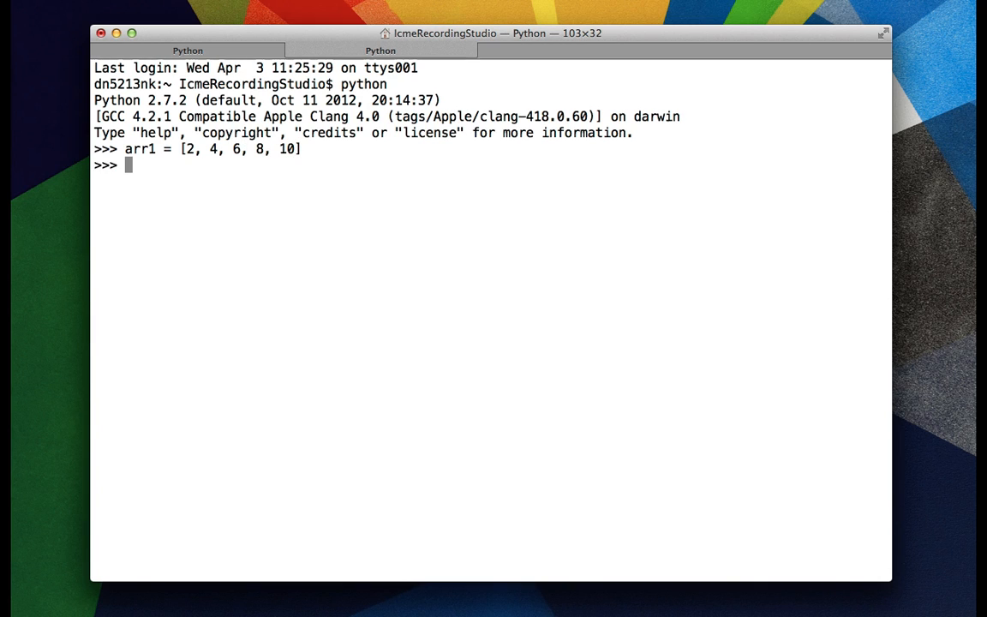
pyautogui.write('arr2 = [3, 5')
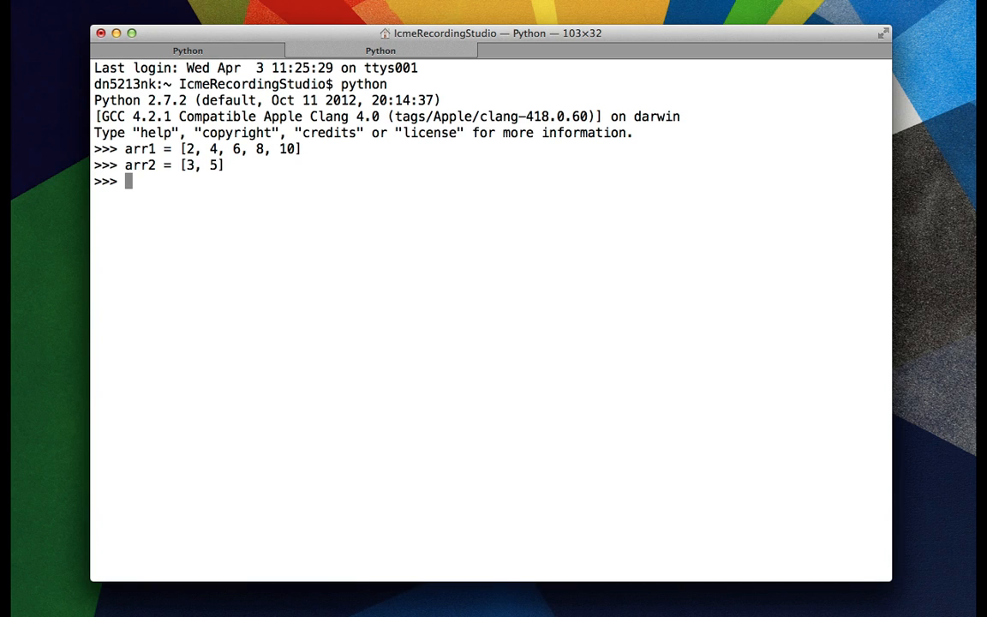
# Evaluate arr1 + arr2 giving [2, 4, 6, 8, 10, 3, 5] and store it in arr3
pyautogui.write('arr1 + arr2')
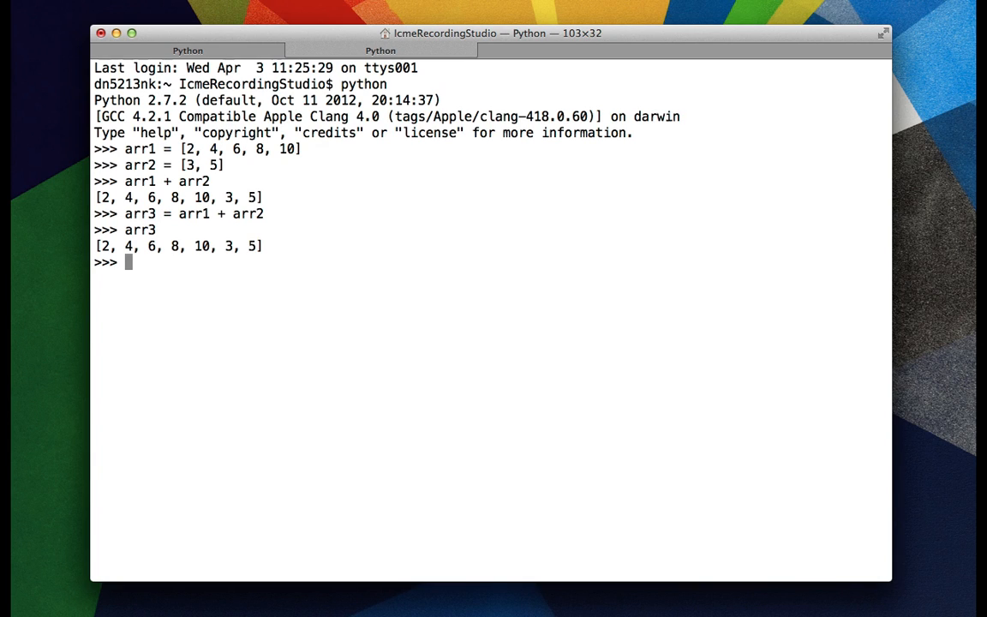
pyautogui.write('arr3 = arr2 + arr1')
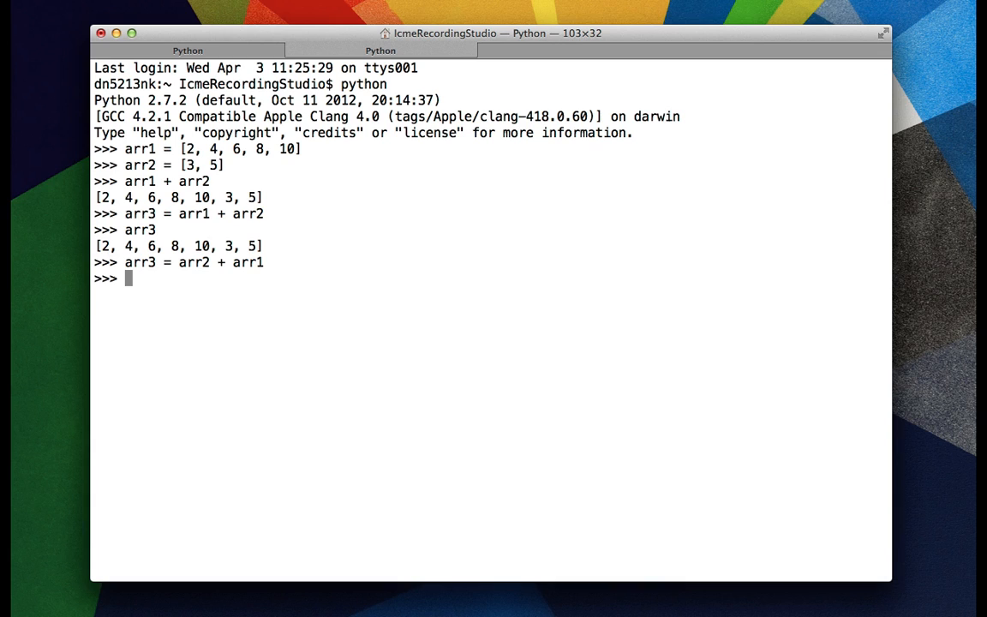
# Print arr3 as [3, 5, 2, 4, 6, 8, 10] and append 12 to it
pyautogui.write('arr3')
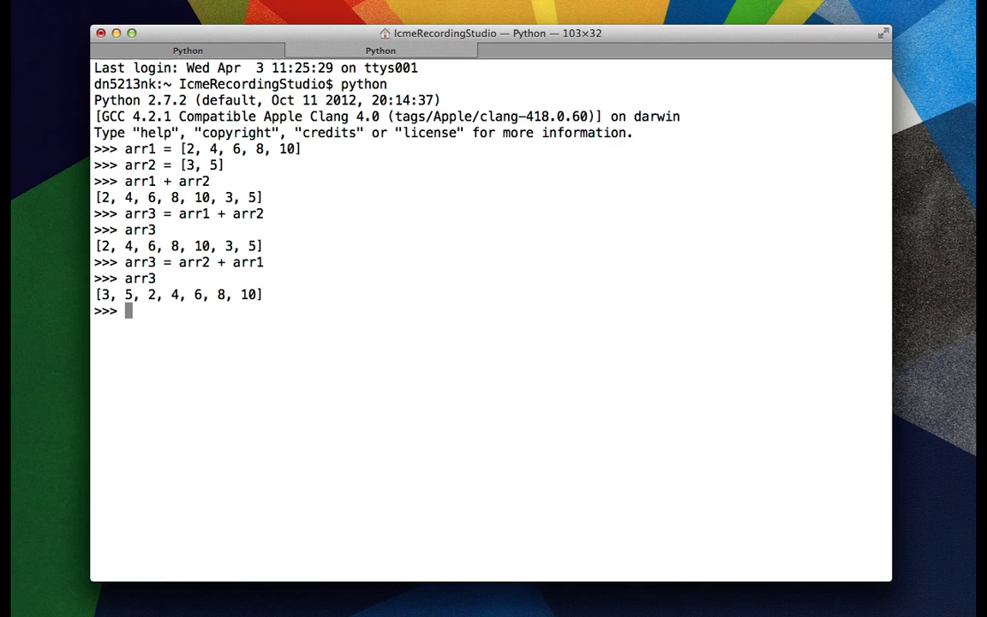
pyautogui.write('arr3.append(12')
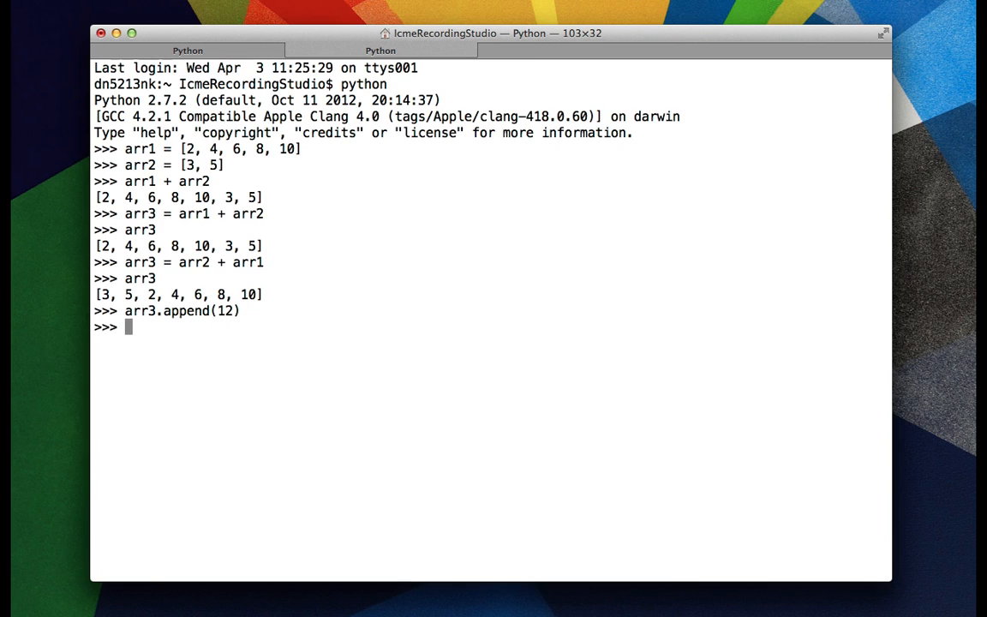
# Print arr3 showing [3, 5, 2, 4, 6, 8, 10, 12] and start the next arr3 call
pyautogui.write('arr3')
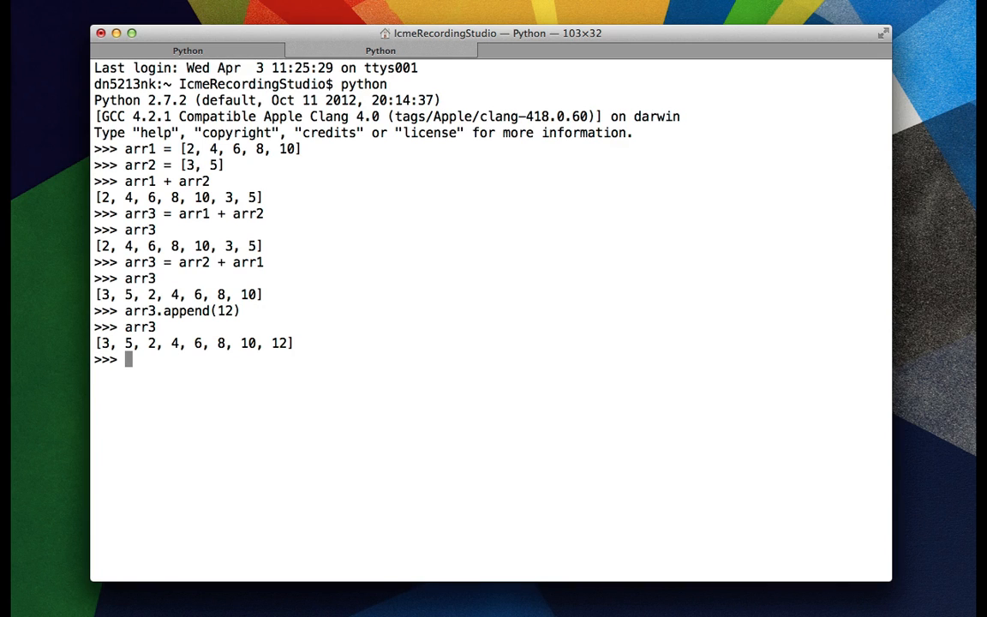
pyautogui.write('arr3.p')
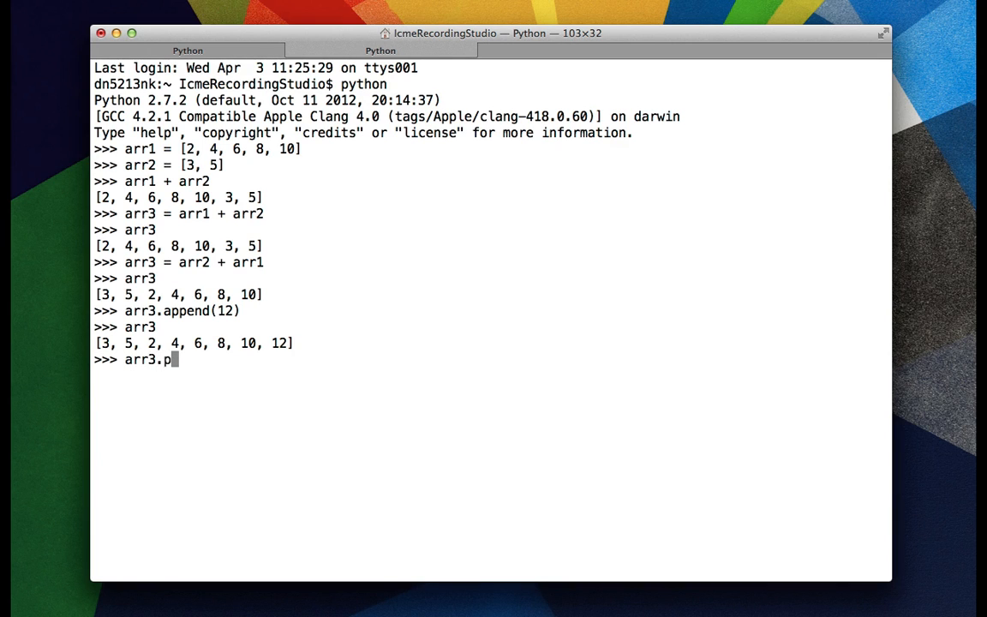
# Remove the last element with arr3.pop() returning 12, then print arr3 as [3, 5, 2, 4, 6, 8, 10]
pyautogui.write('op()')
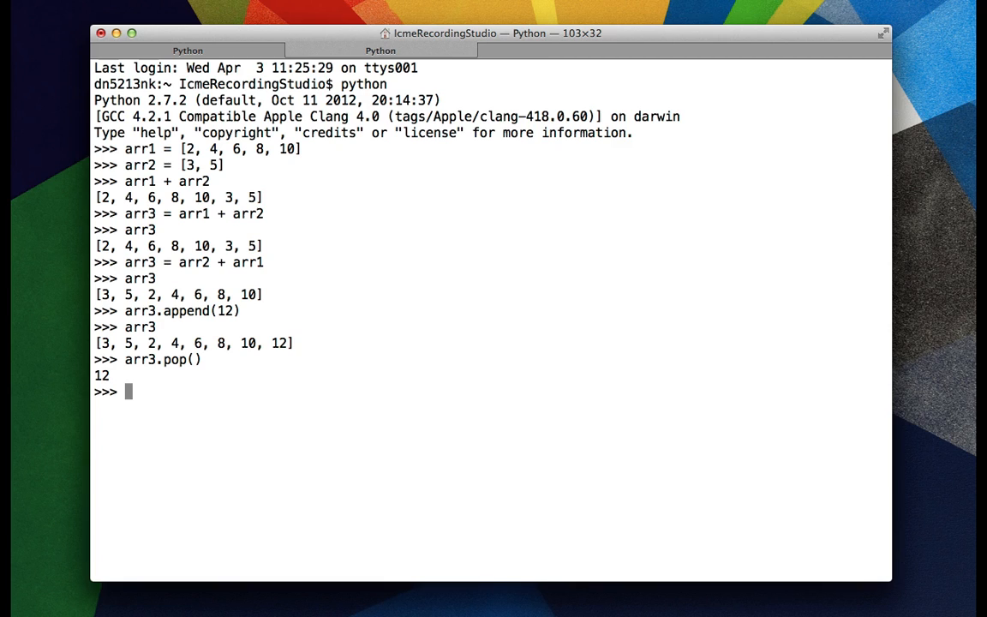
pyautogui.write('arr3')
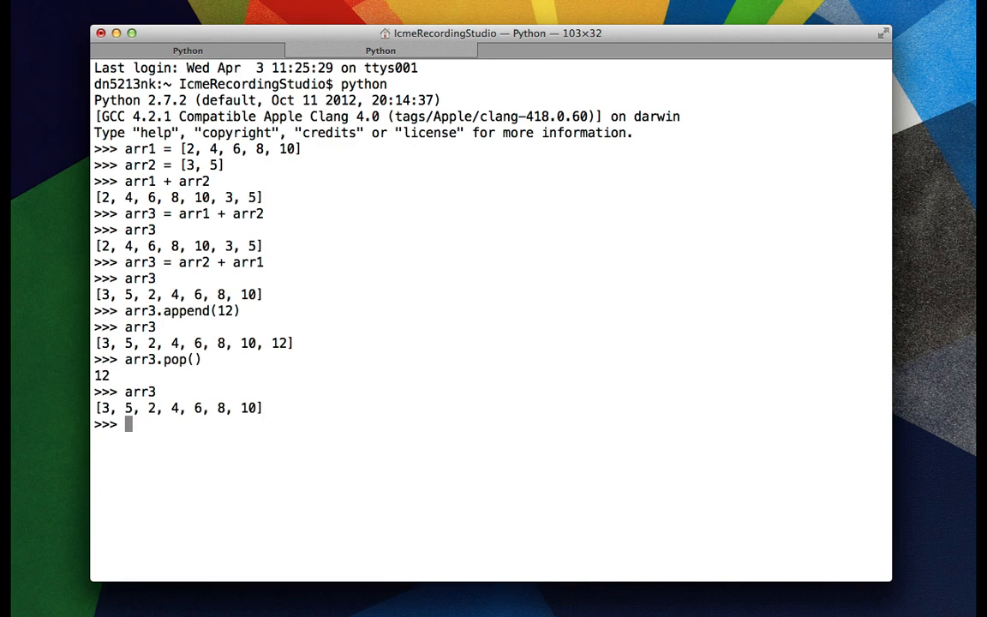